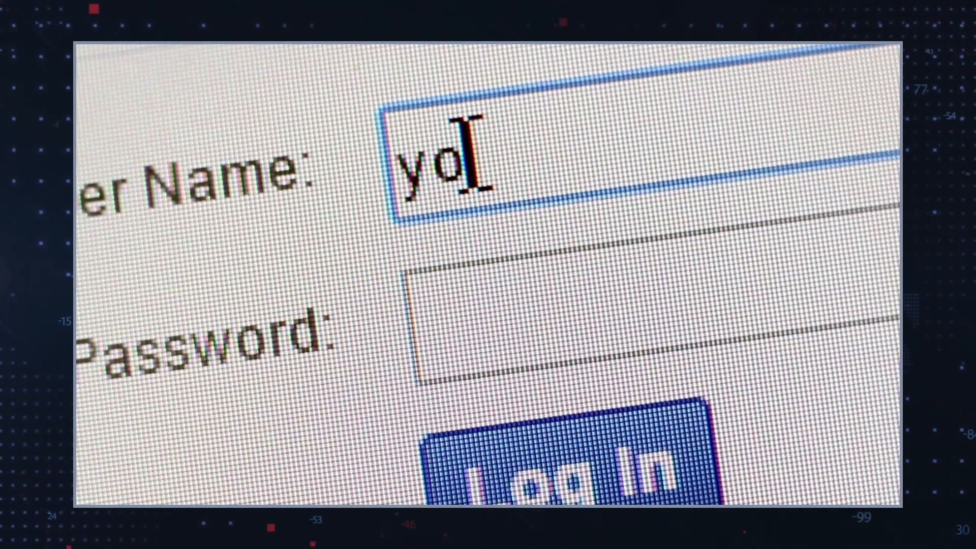
text(ur)
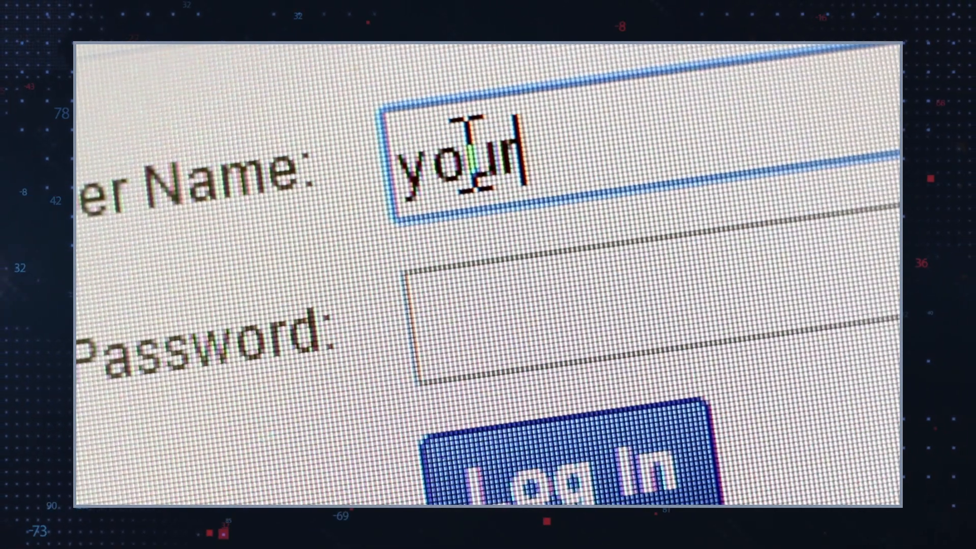
text(name)
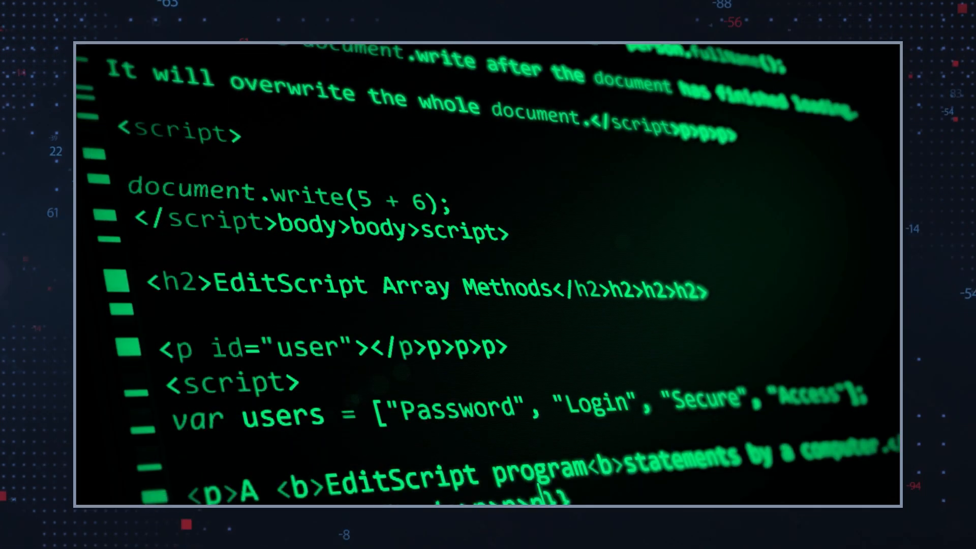
scroll(down, 3)
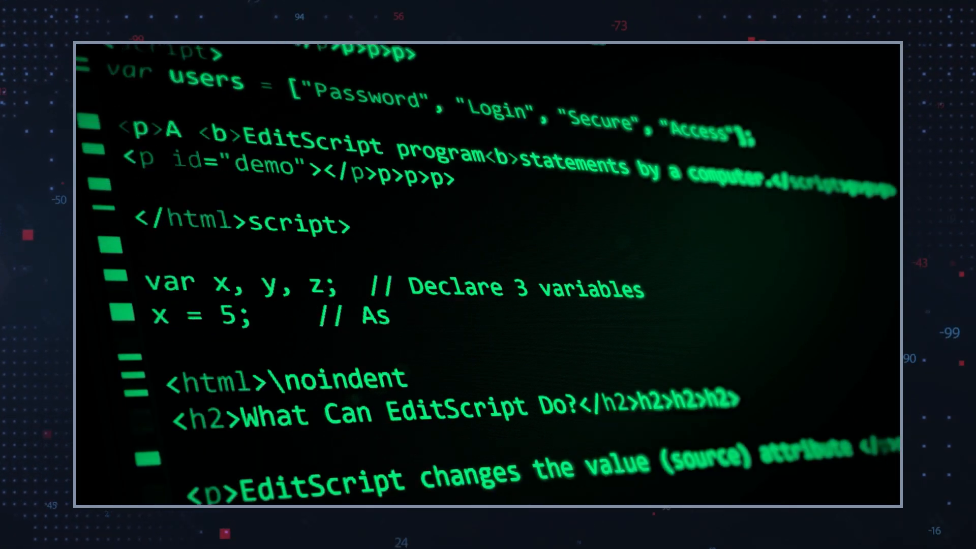
scroll(down, 3)
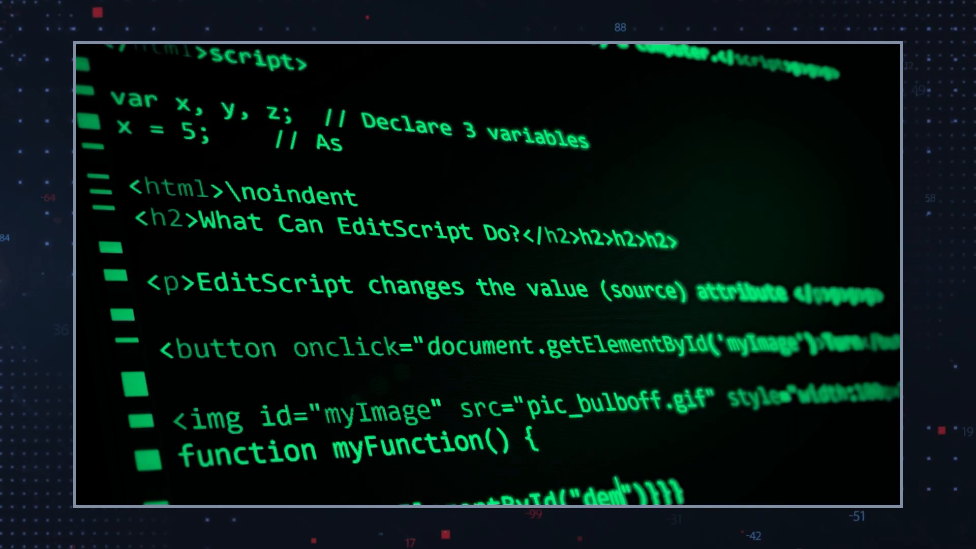
scroll(down, 3)
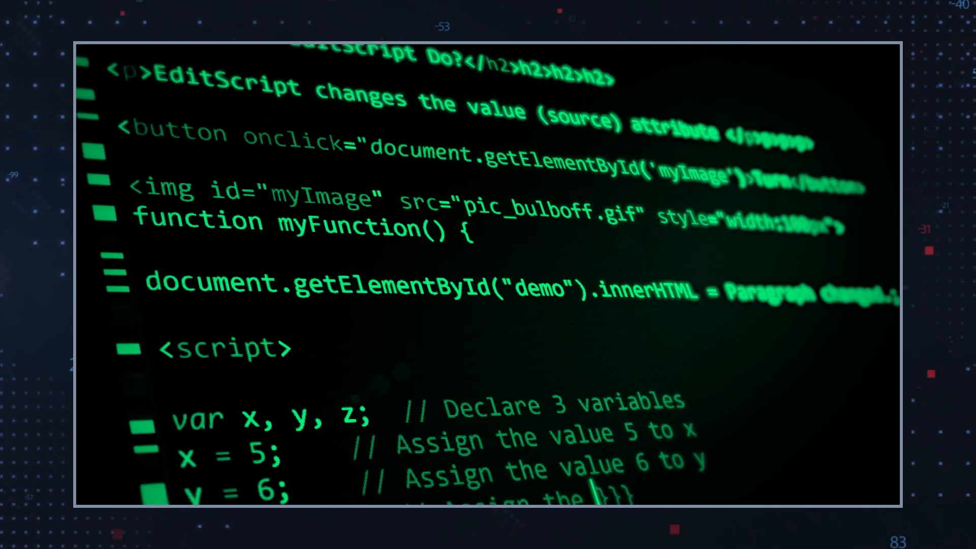